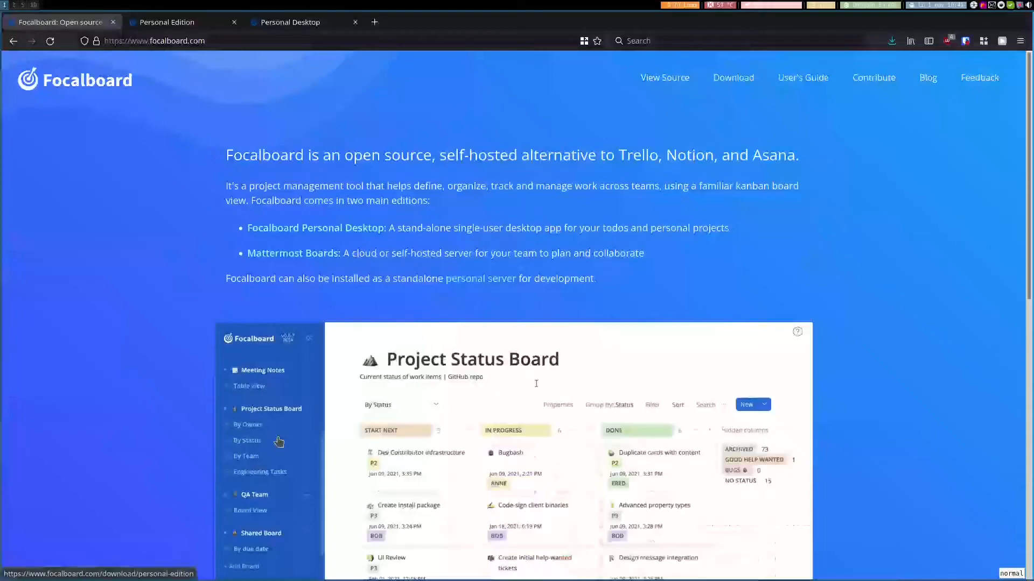
- Drag a card around the demo Project Status Board, then open the Dev Contributor infrastructure card
left_click(417, 453)
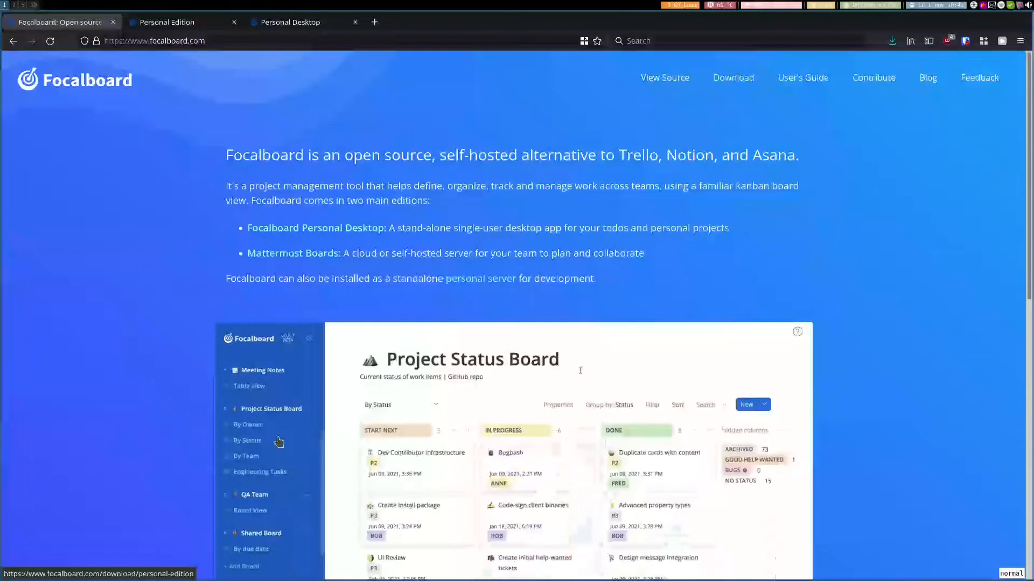
left_click(419, 453)
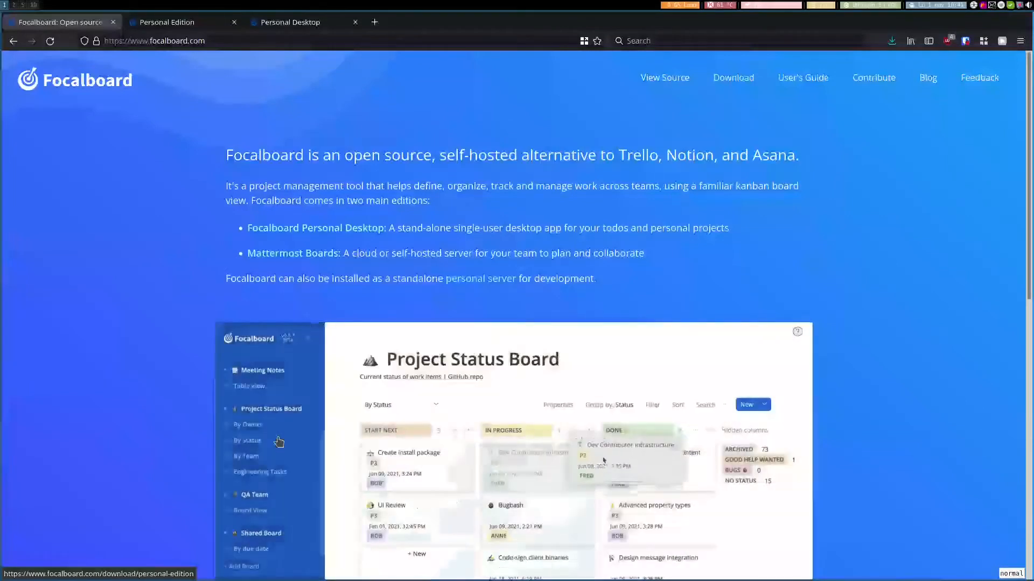
left_click(245, 455)
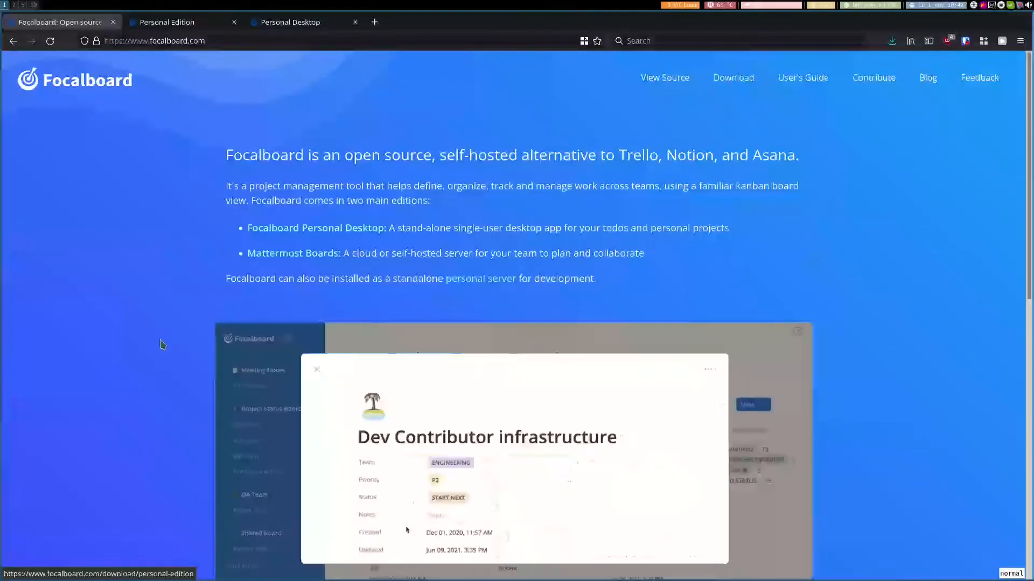
- Scroll down through the Download, Read Guide and Contribute sections, then back up
scroll("down", 3)
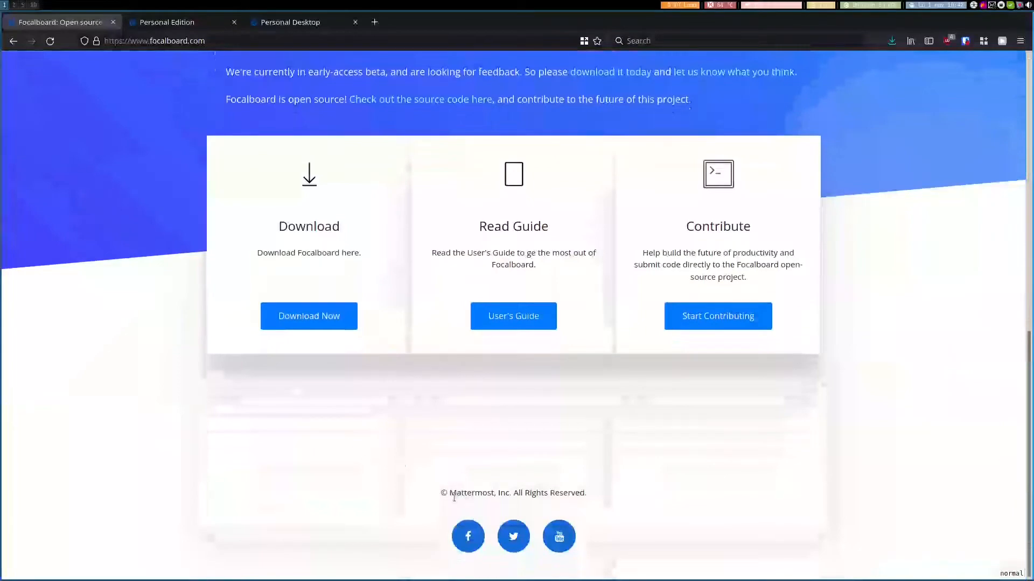
scroll("up", 3)
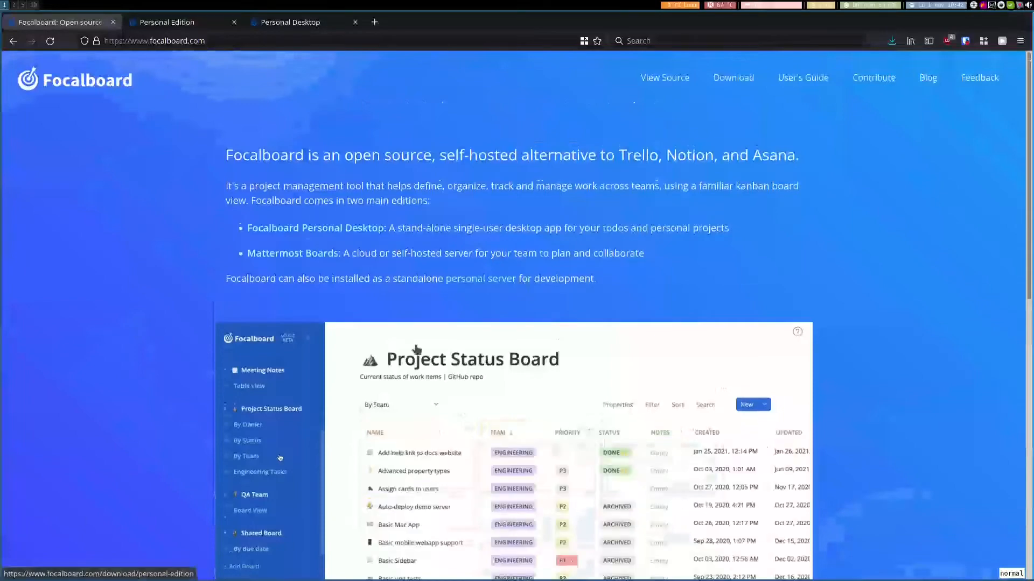
scroll("down", 3)
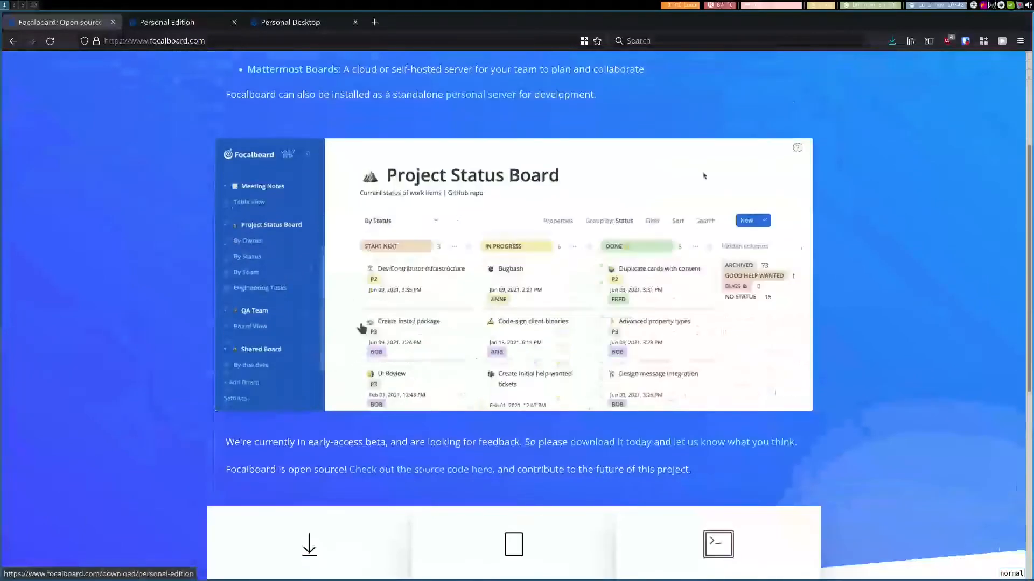
scroll("down", 3)
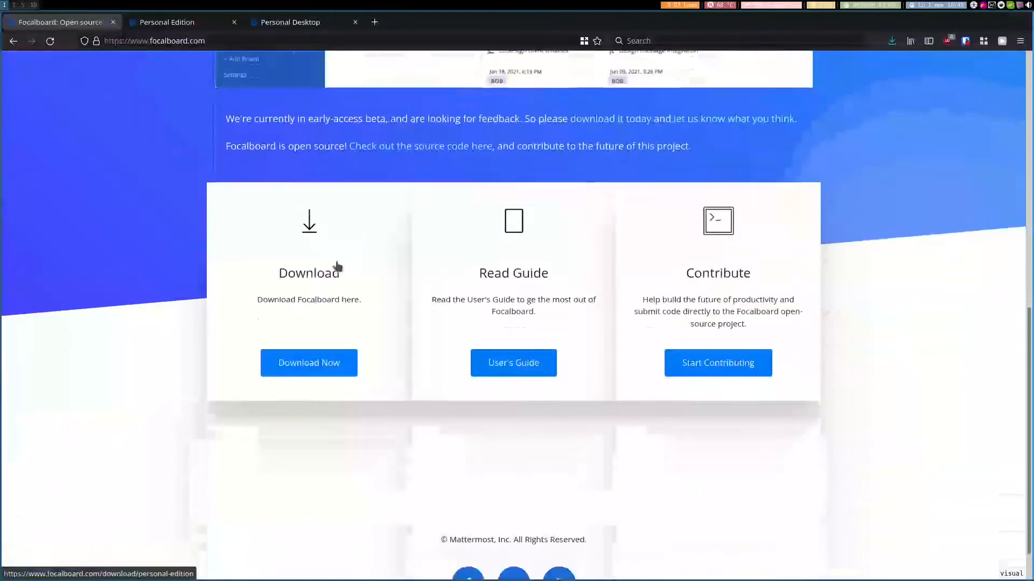
scroll("up", 3)
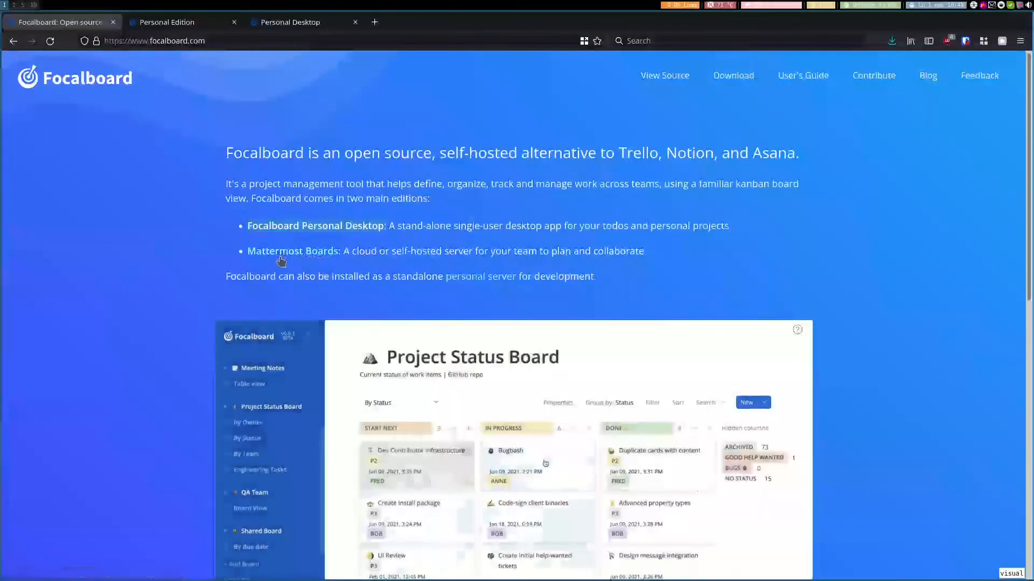
- Open the Mattermost Boards install, getting-started, pricing and Deploy Now pages, then close the Ubuntu guide tab
left_click(293, 251)
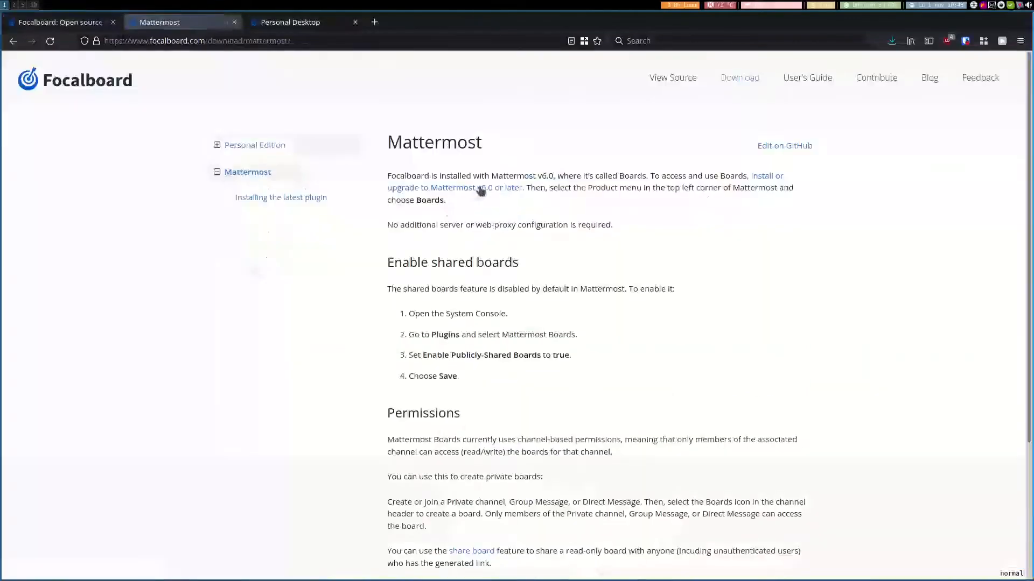
left_click(481, 187)
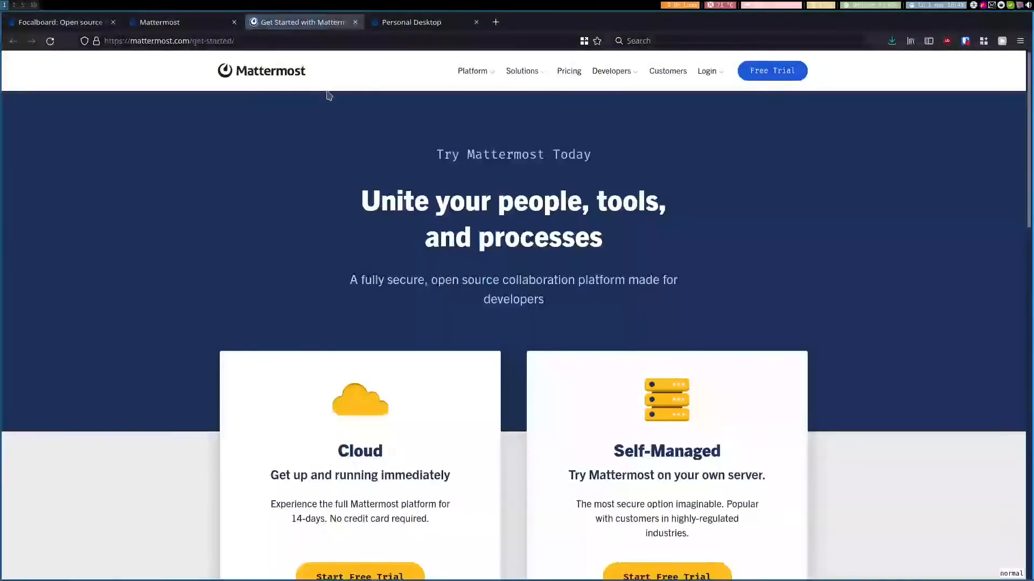
left_click(568, 70)
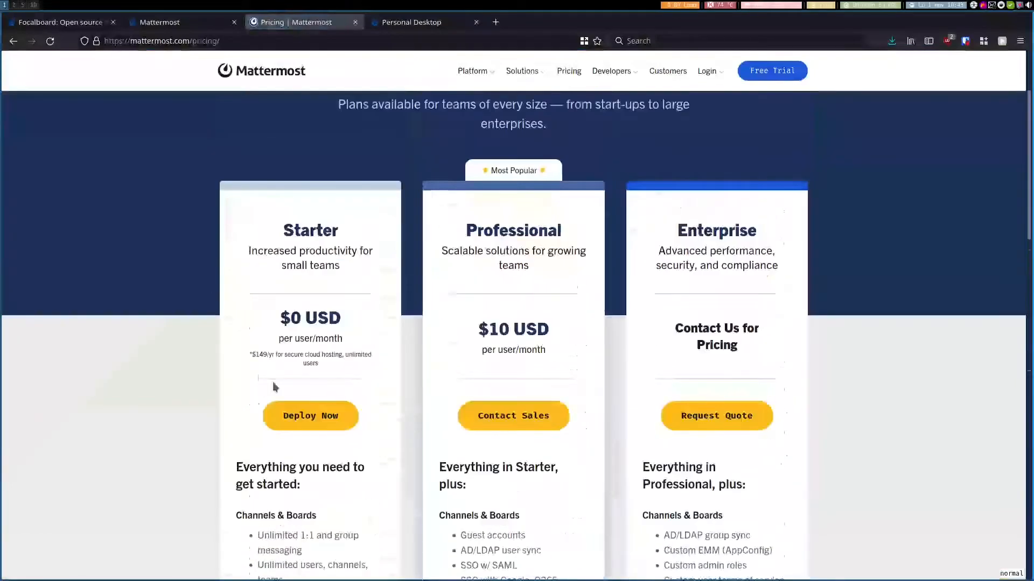
left_click(611, 71)
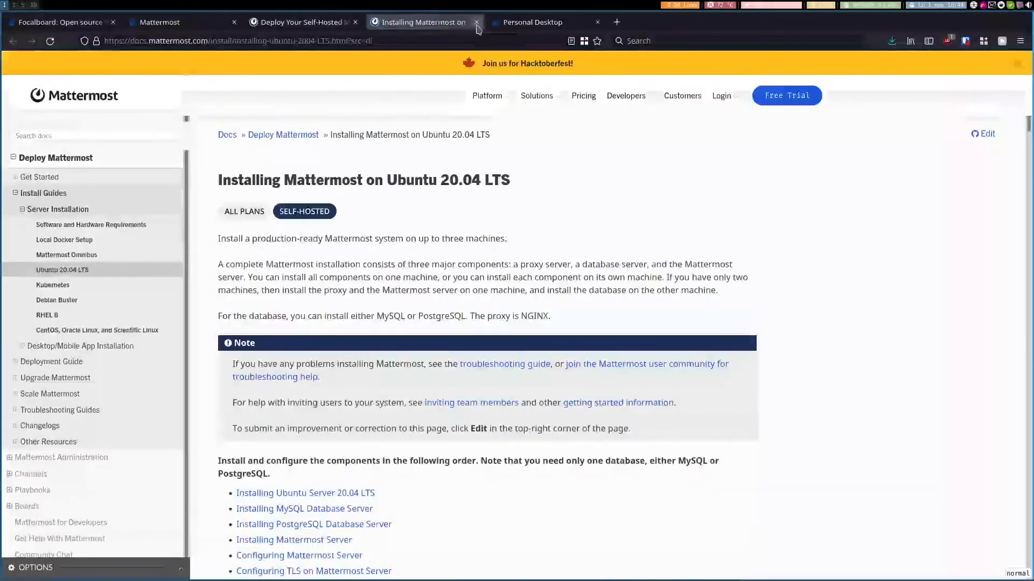
left_click(475, 22)
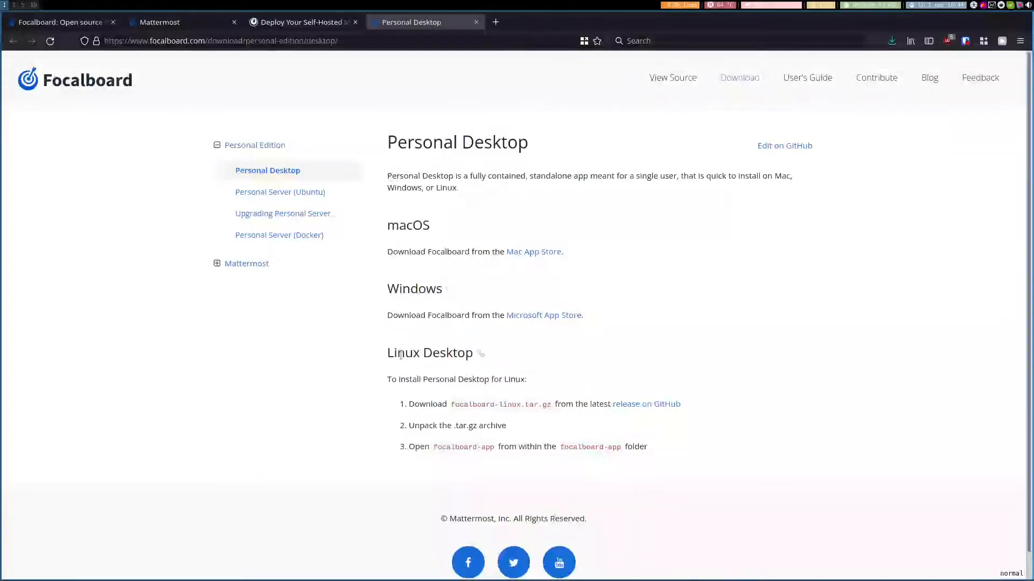
mouse_move(556, 393)
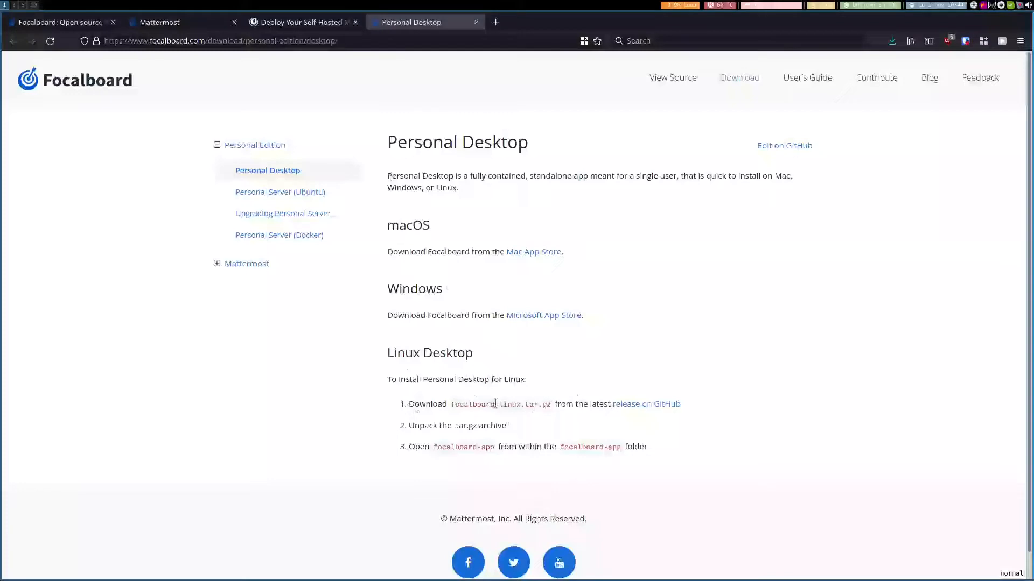
mouse_move(590, 431)
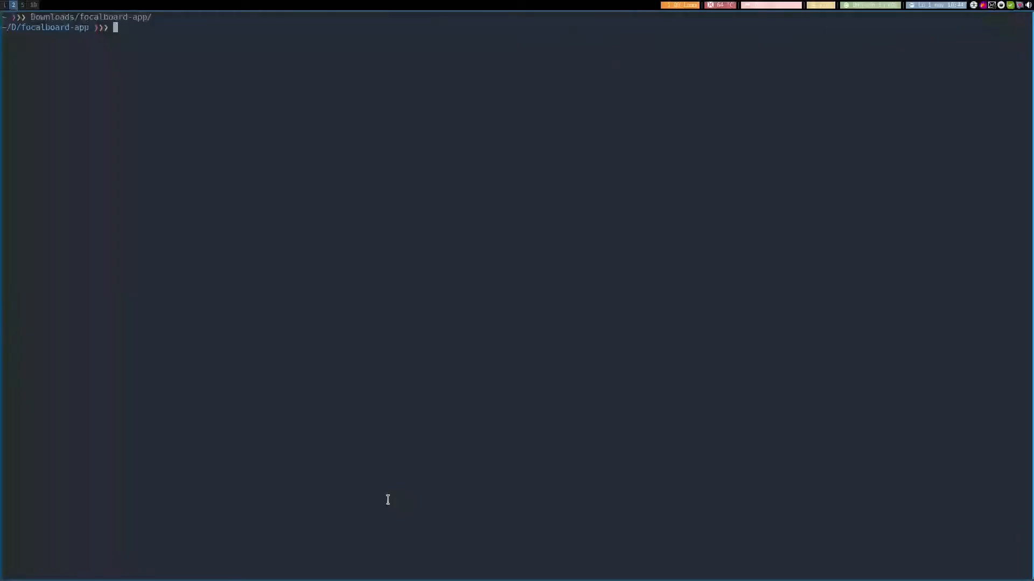
- Run ./focalboard-app from the focalboard-app folder
type("./focalboard-app")
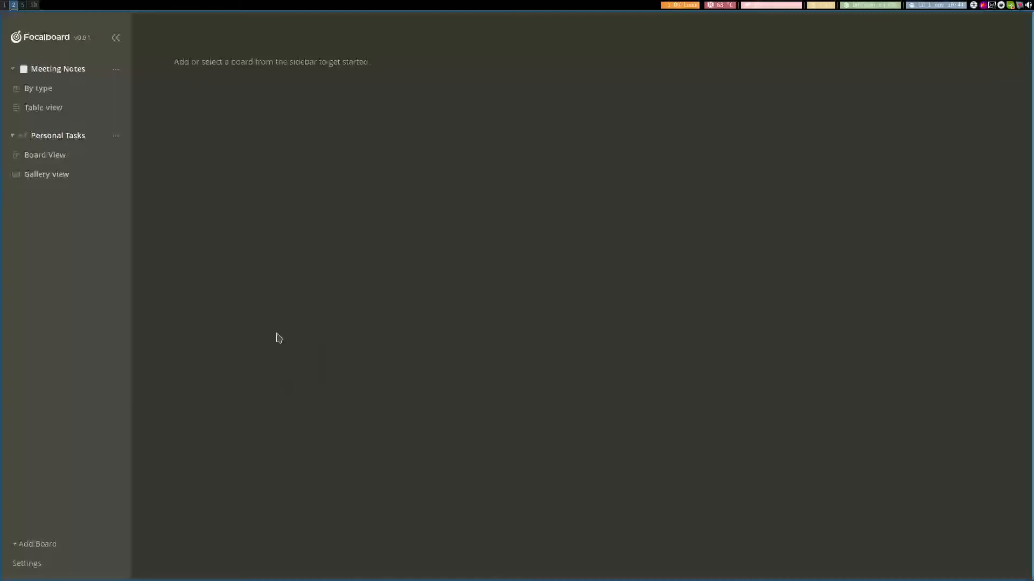
- From the By type view, add a Board view to Meeting Notes
left_click(38, 88)
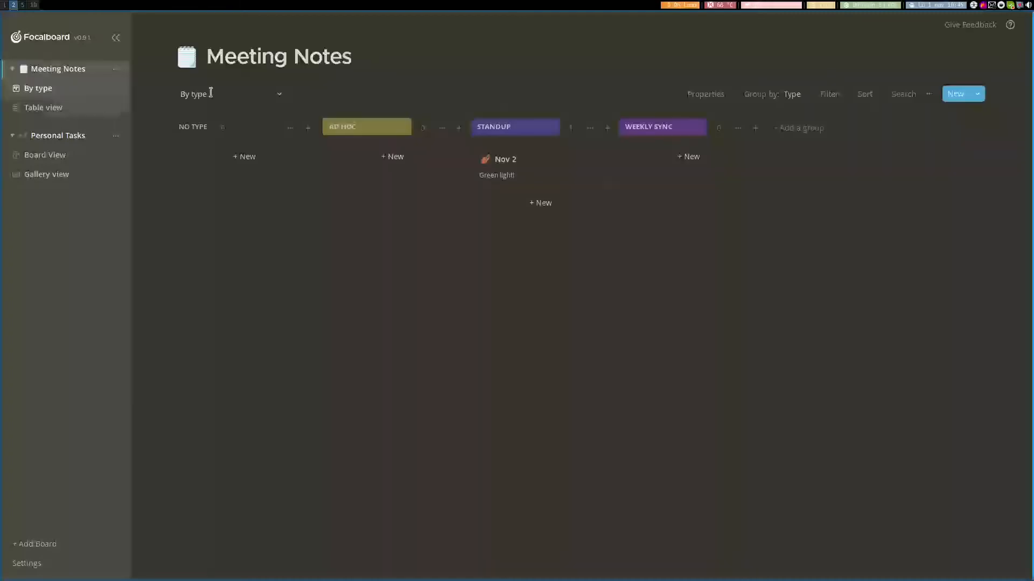
left_click(279, 94)
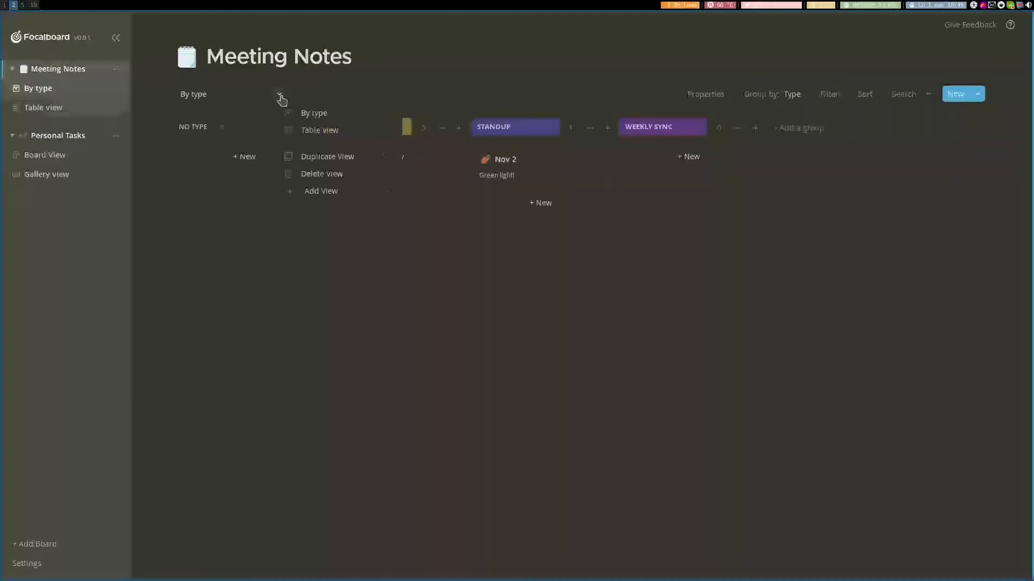
left_click(321, 190)
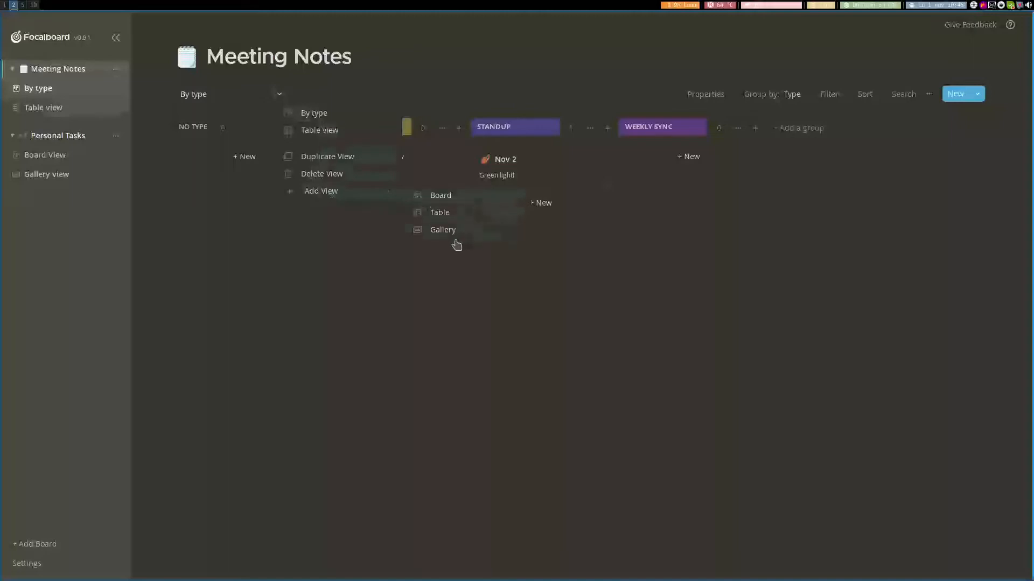
left_click(440, 195)
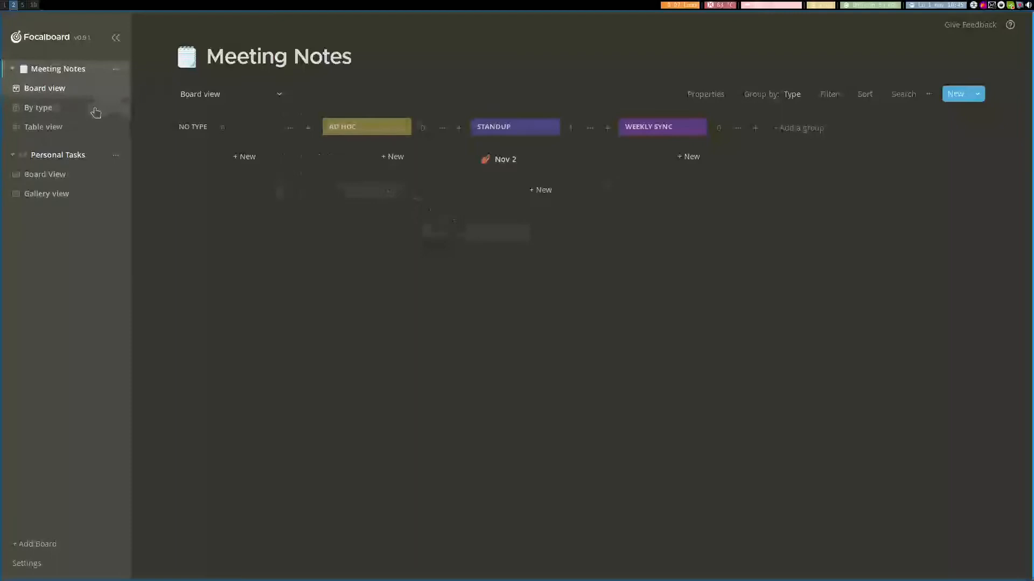
- Switch Meeting Notes to Table view and create a new Untitled card
left_click(43, 127)
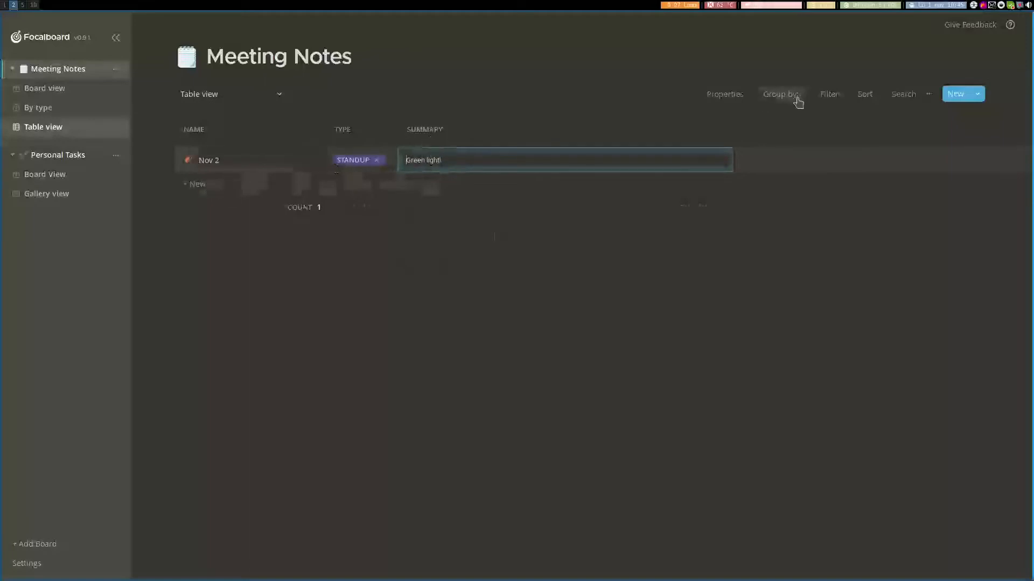
left_click(903, 94)
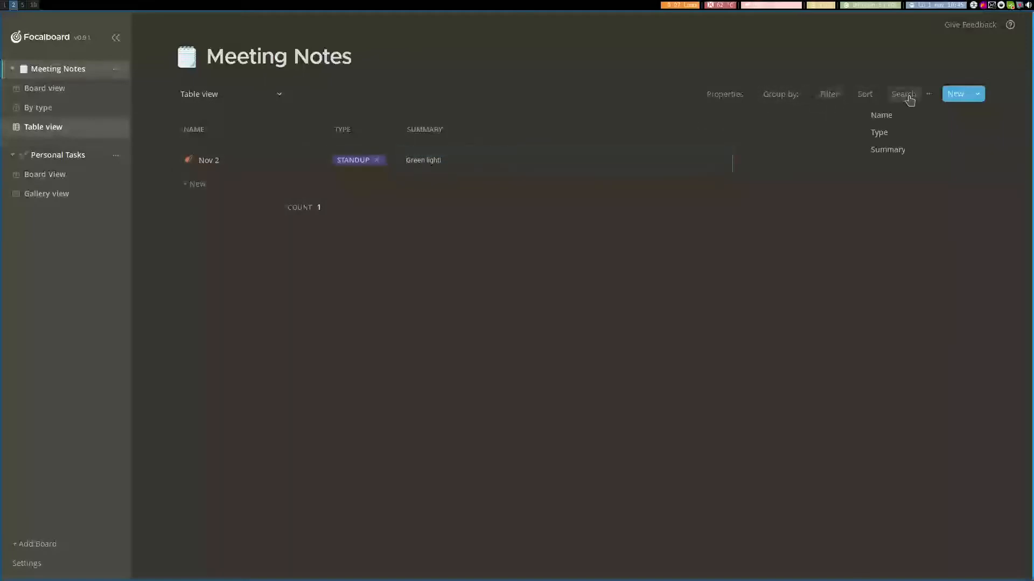
left_click(954, 94)
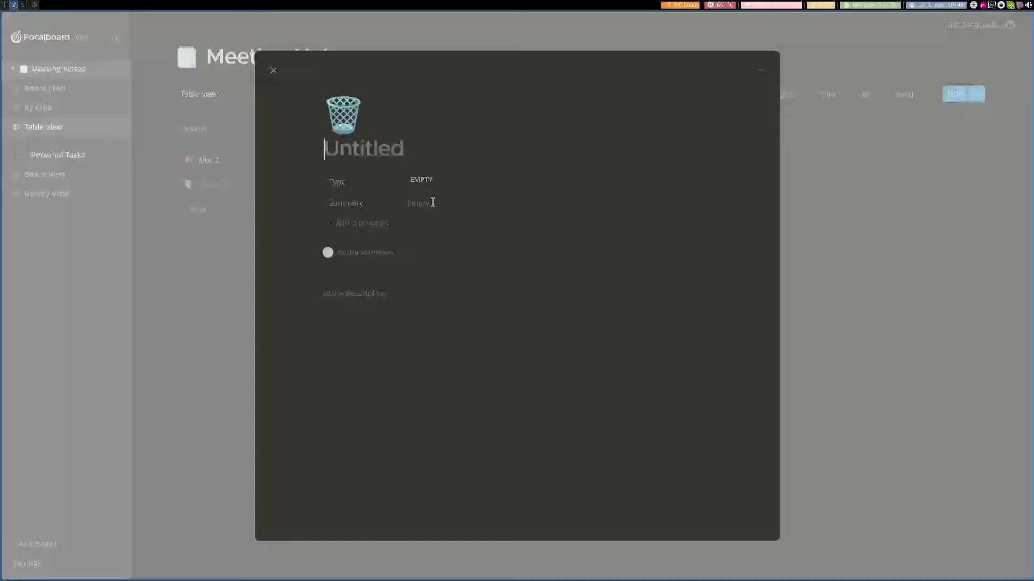
- Close the new Untitled card's editor
left_click(272, 70)
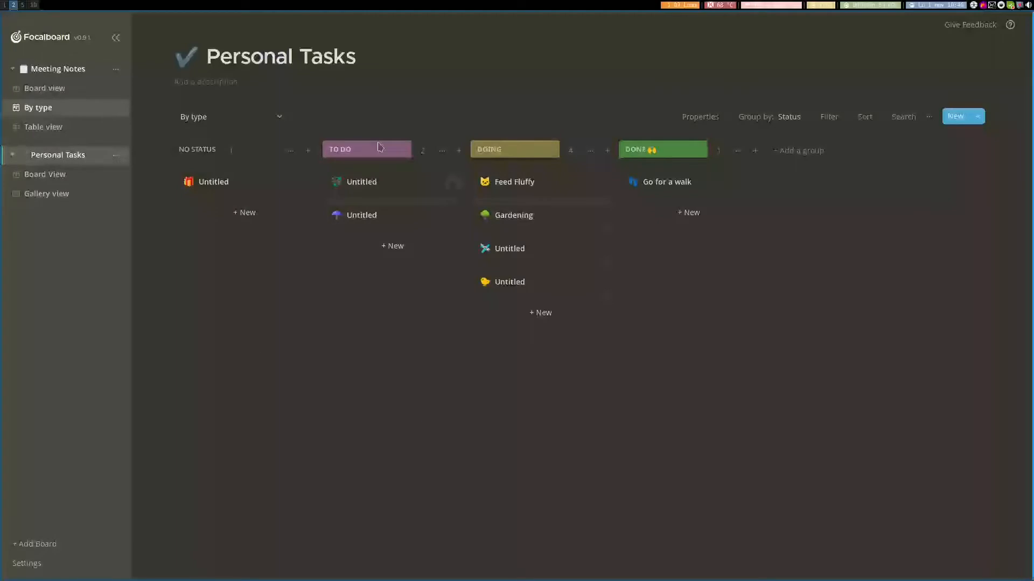
mouse_move(47, 248)
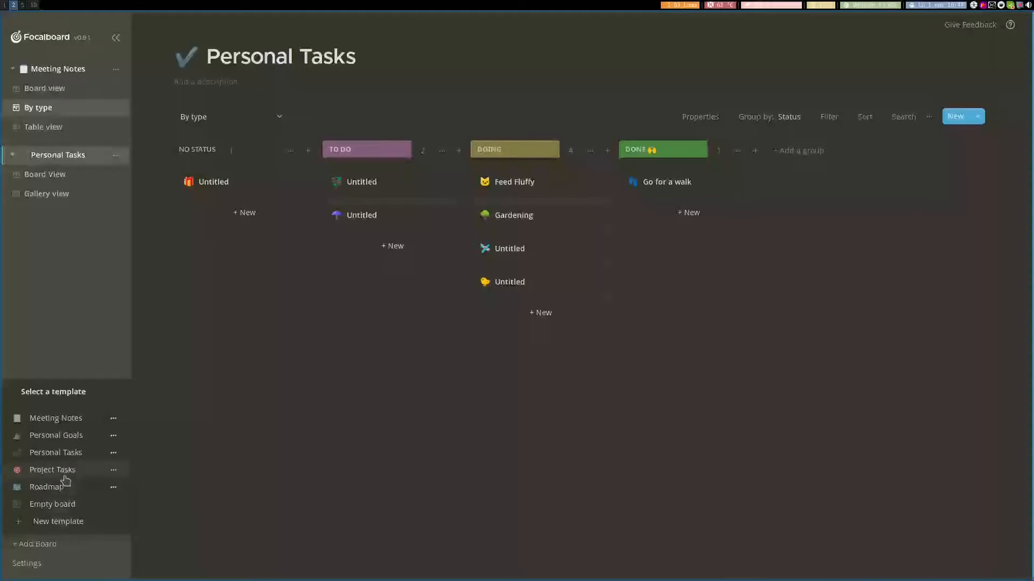
- Create a Project Tasks board from its template and show the interface language options
left_click(53, 469)
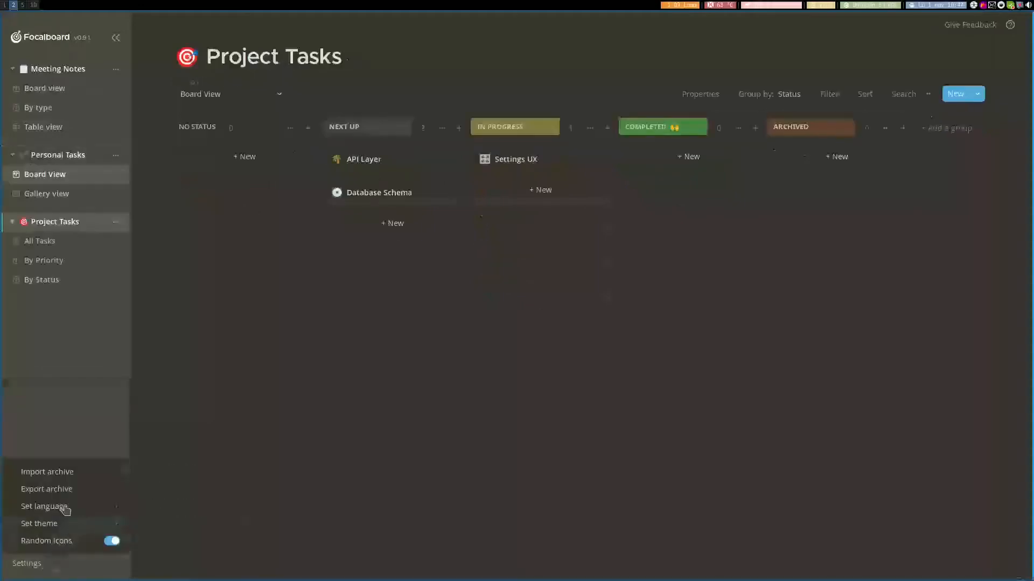
left_click(44, 506)
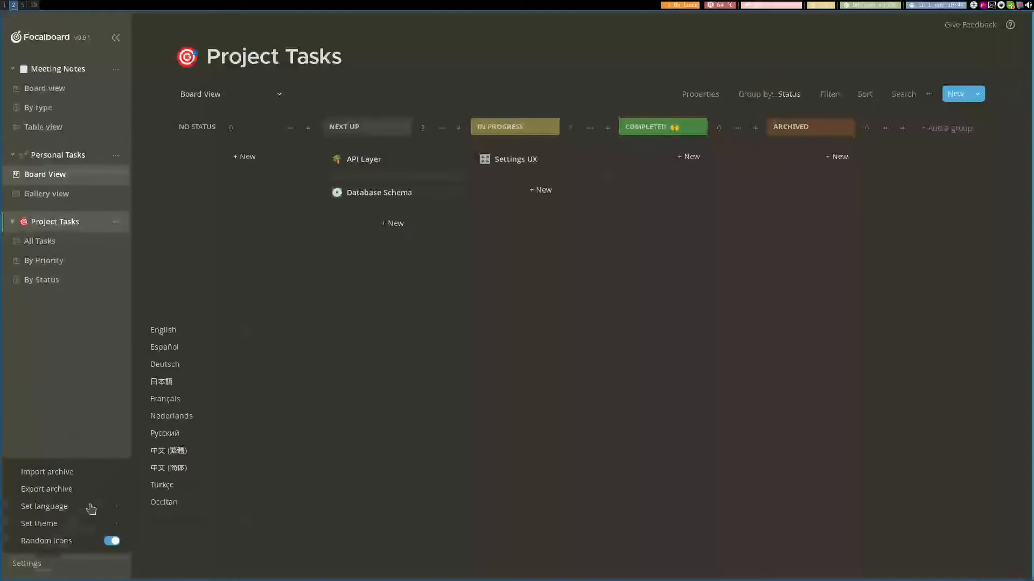
mouse_move(39, 523)
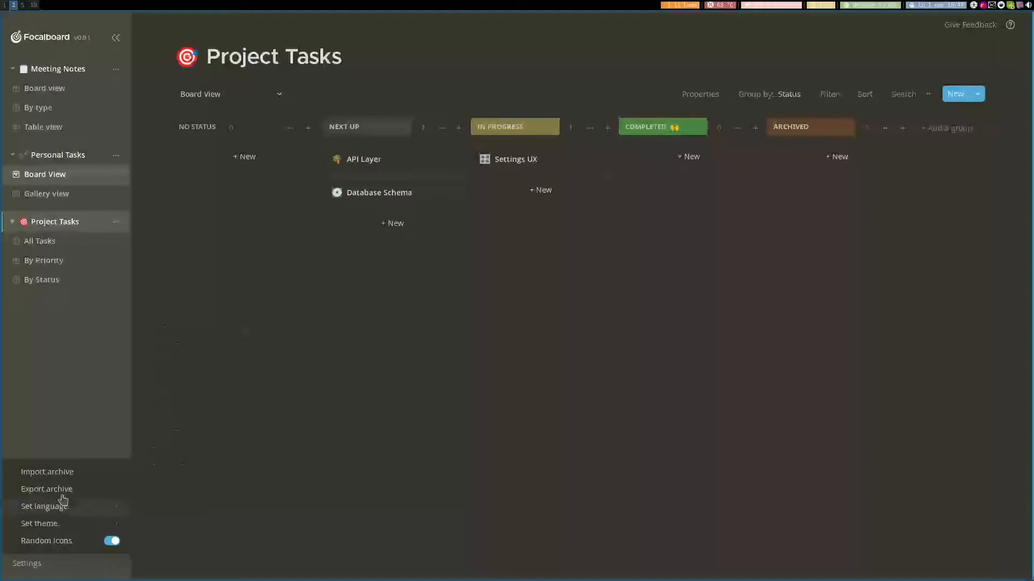
mouse_move(92, 480)
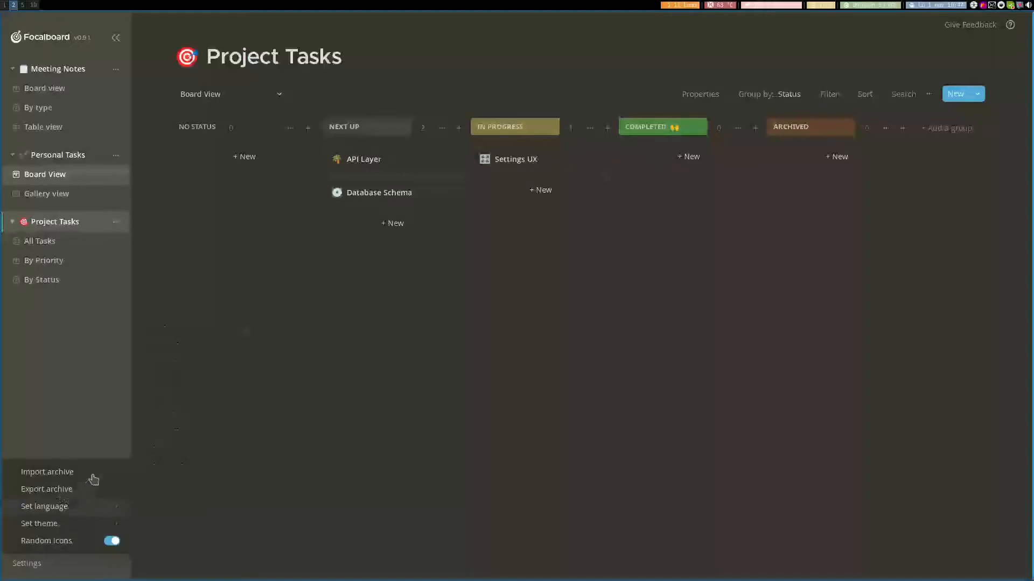
mouse_move(86, 502)
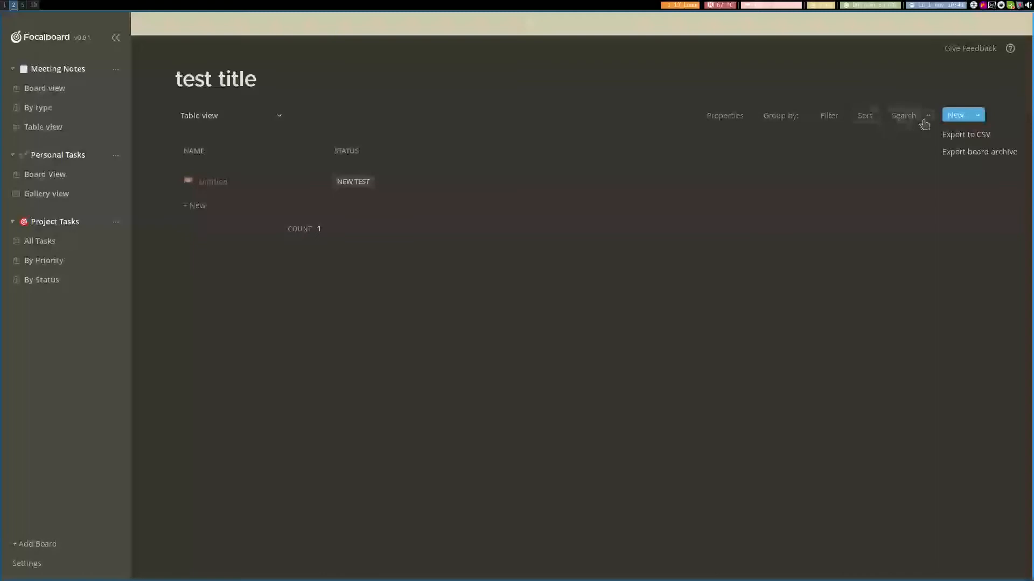
mouse_move(902, 118)
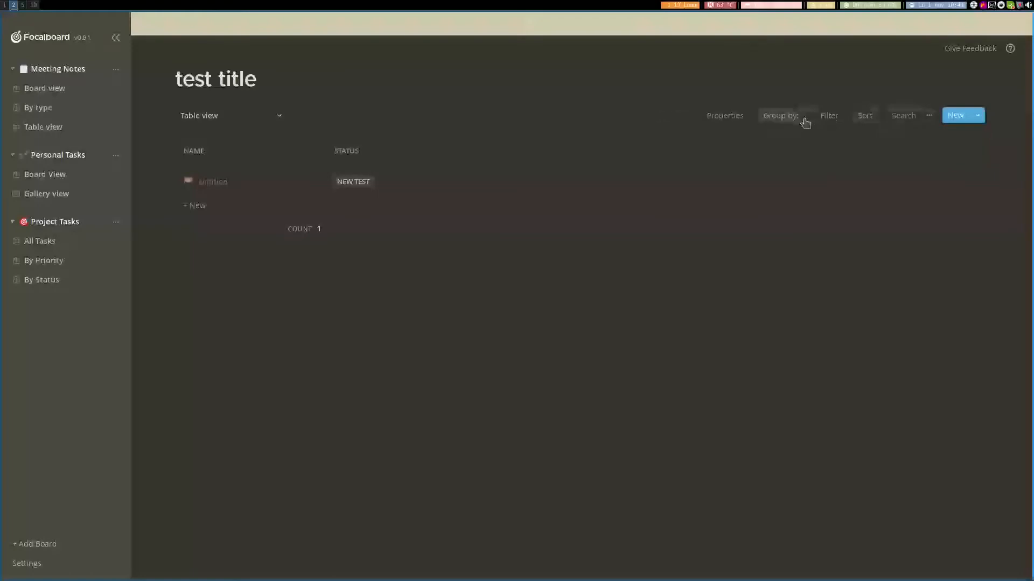
- Select Table view under Meeting Notes to list its six notes
left_click(44, 127)
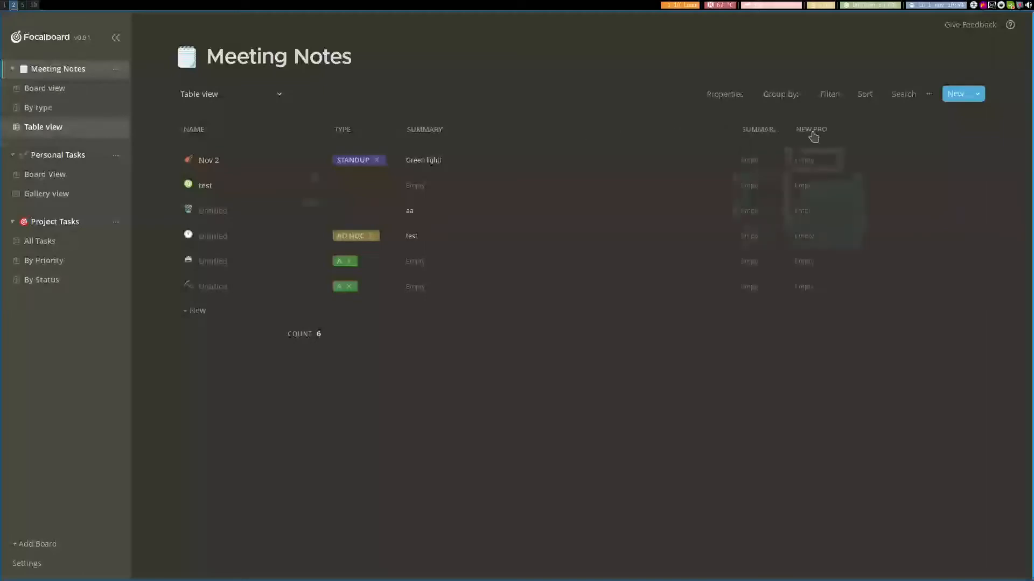
- Insert a new column right of New Property, then open the Properties visibility menu
left_click(811, 130)
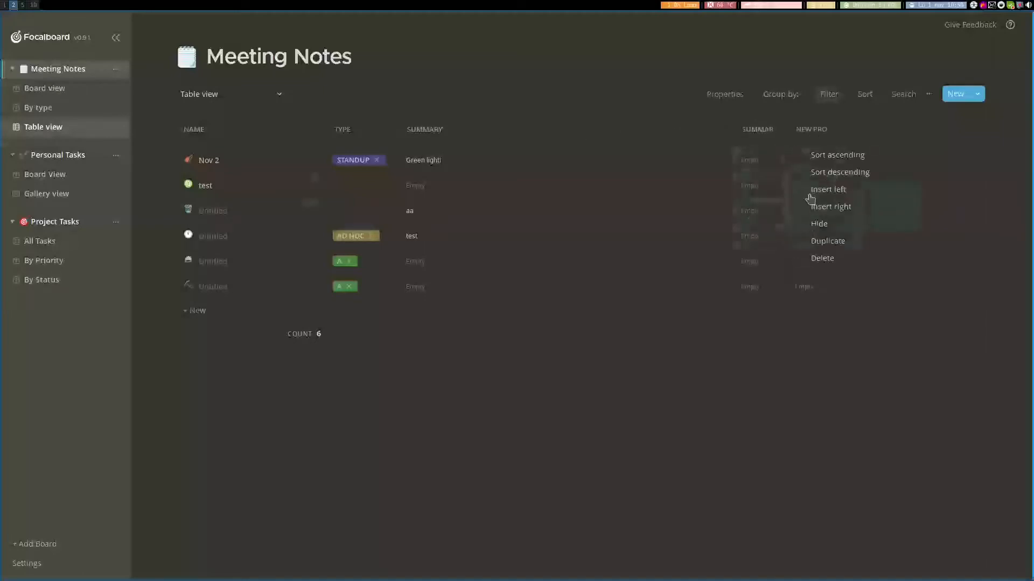
mouse_move(830, 206)
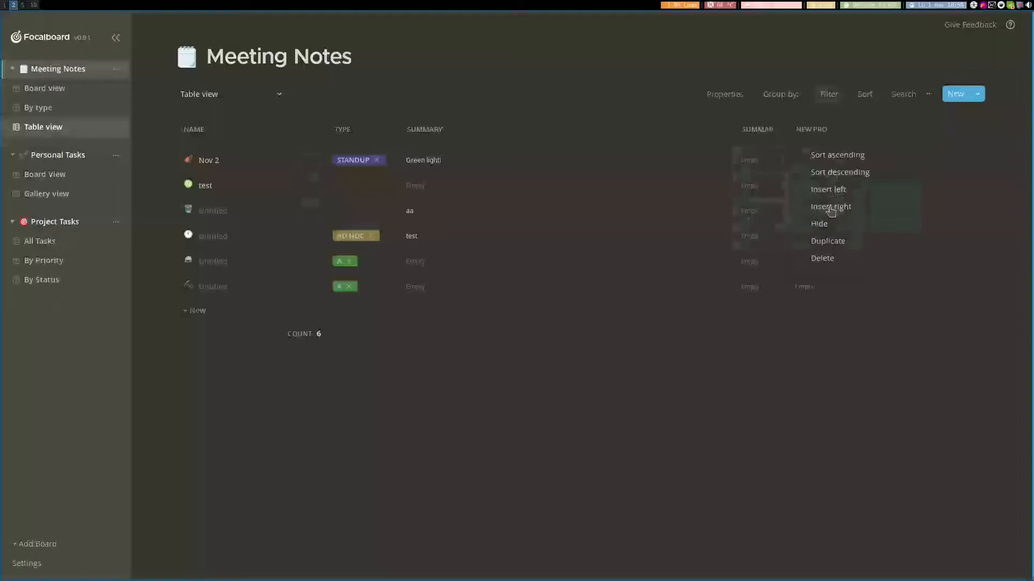
left_click(724, 94)
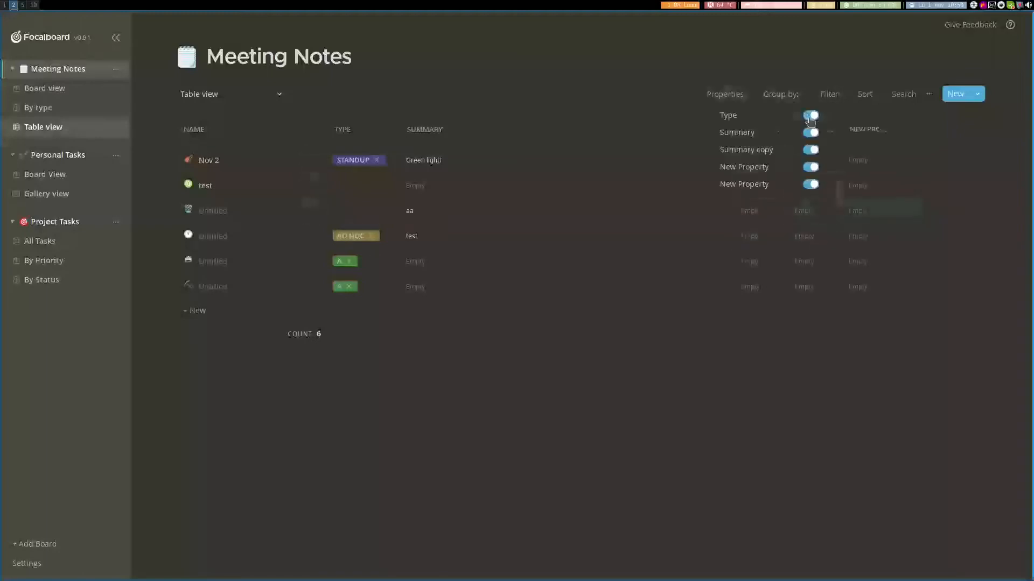
left_click(810, 115)
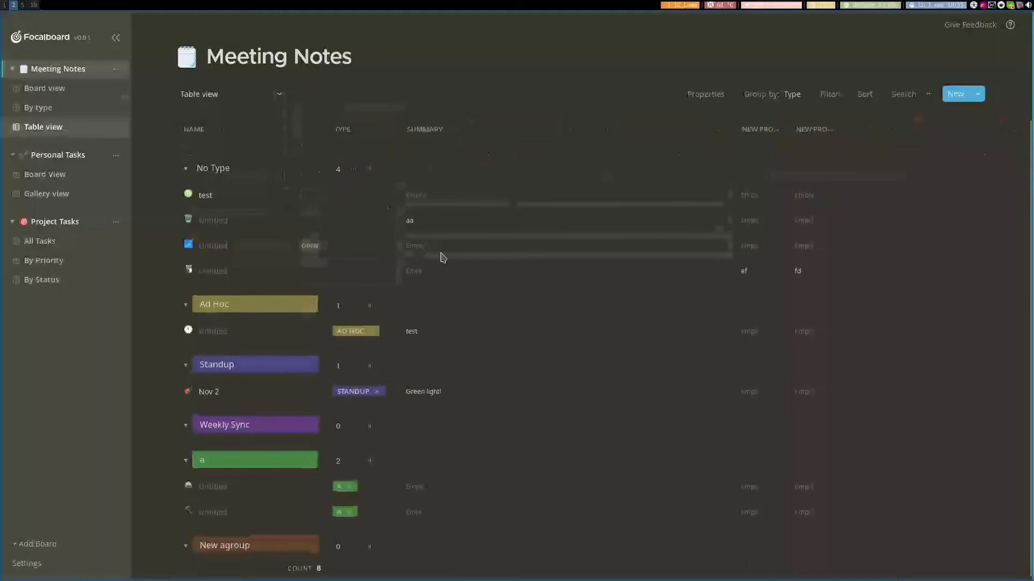
mouse_move(269, 403)
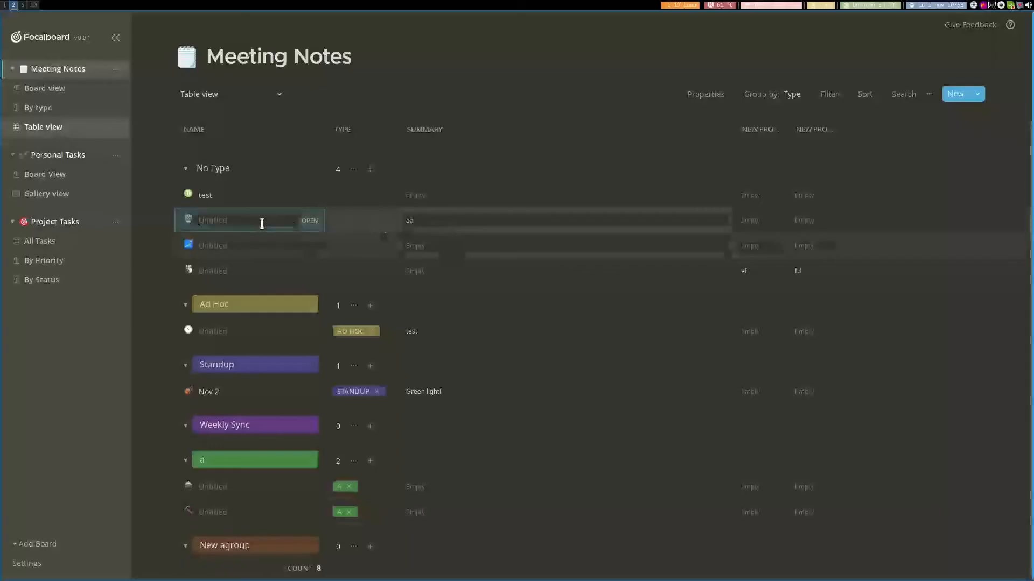
- Open the test card and rename its second property to 'test prop'
left_click(309, 221)
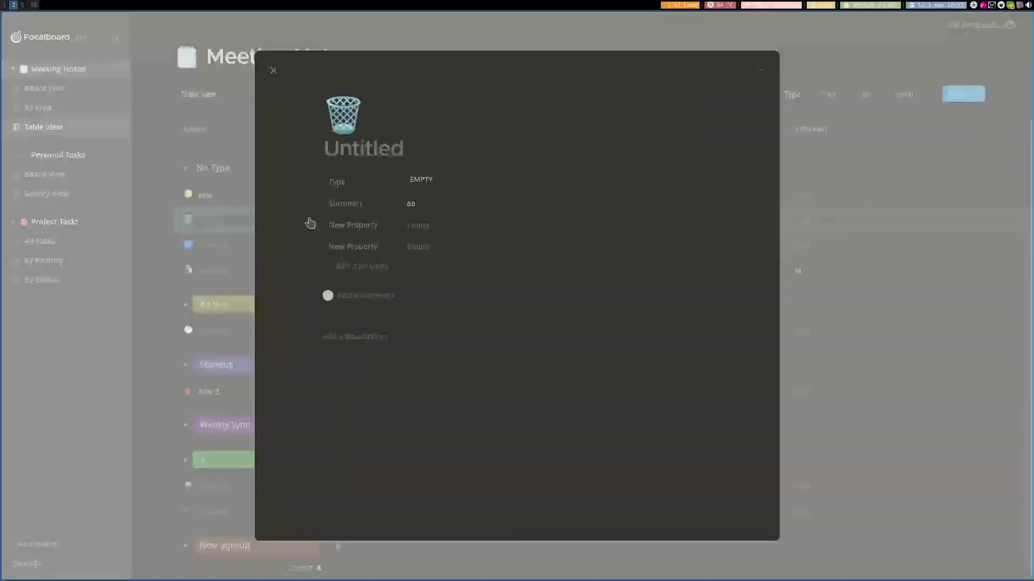
mouse_move(178, 250)
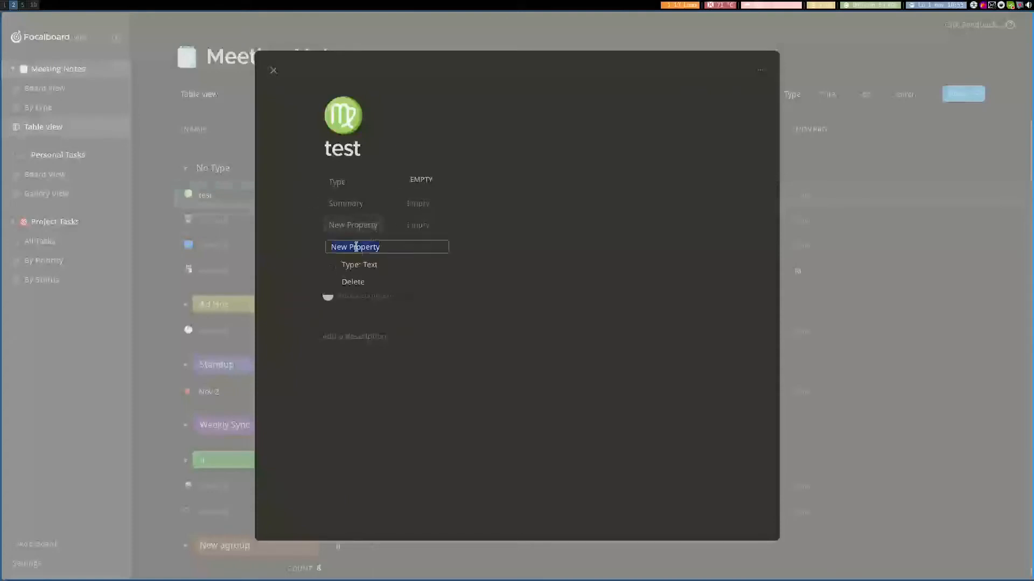
type("test prop")
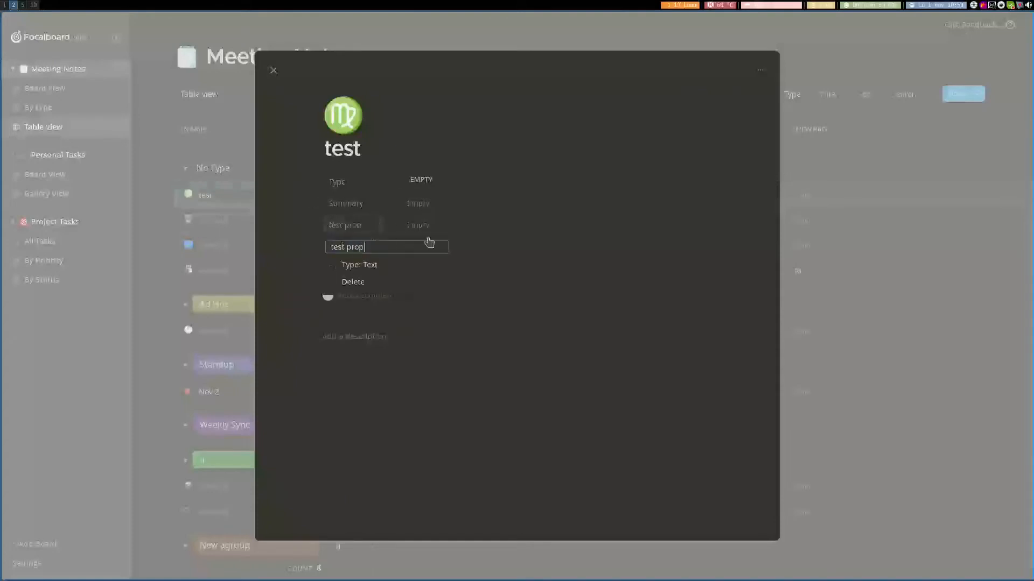
left_click(360, 264)
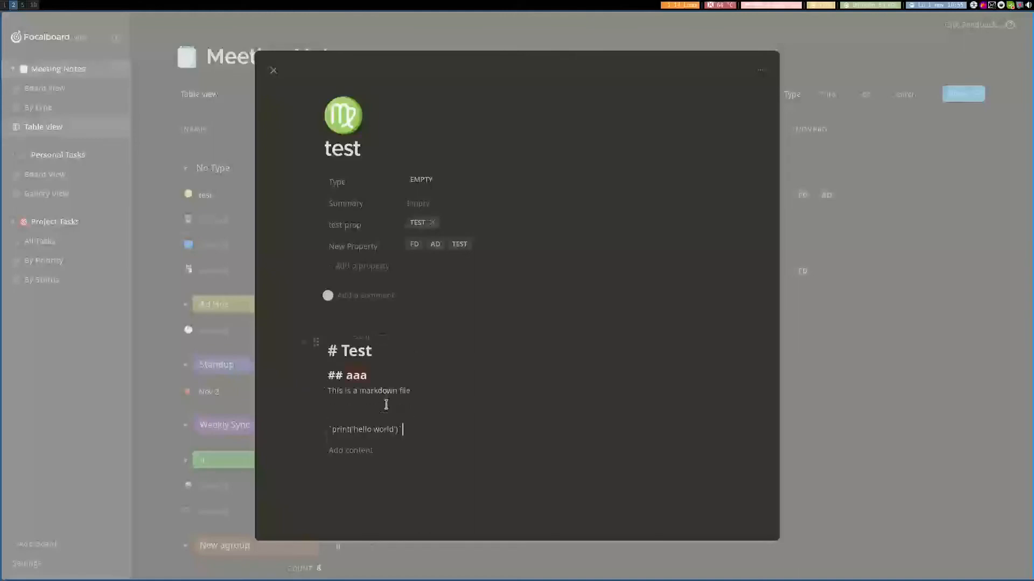
- Finish the card's markdown code line and exit content editing
left_click(599, 403)
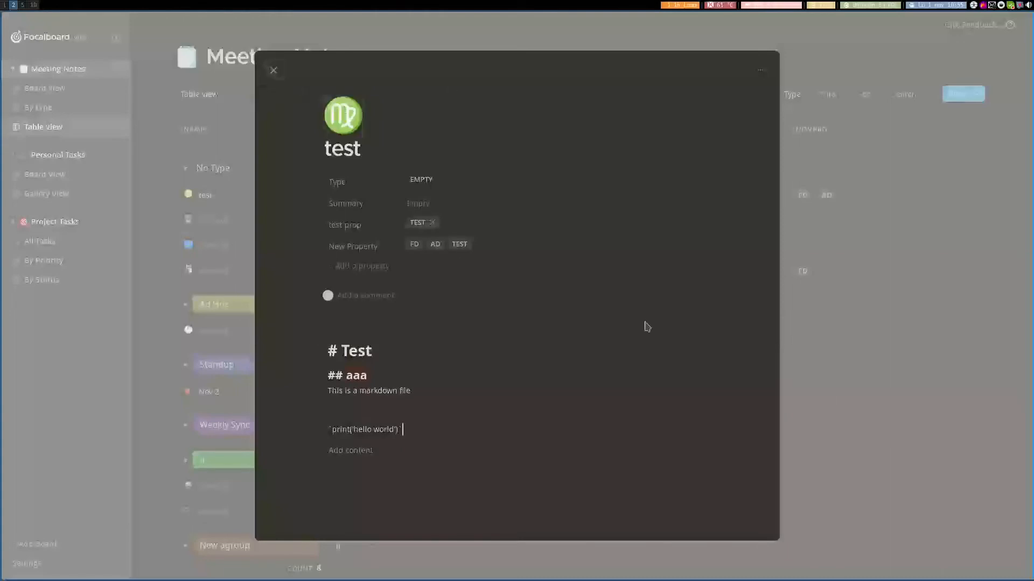
left_click(274, 70)
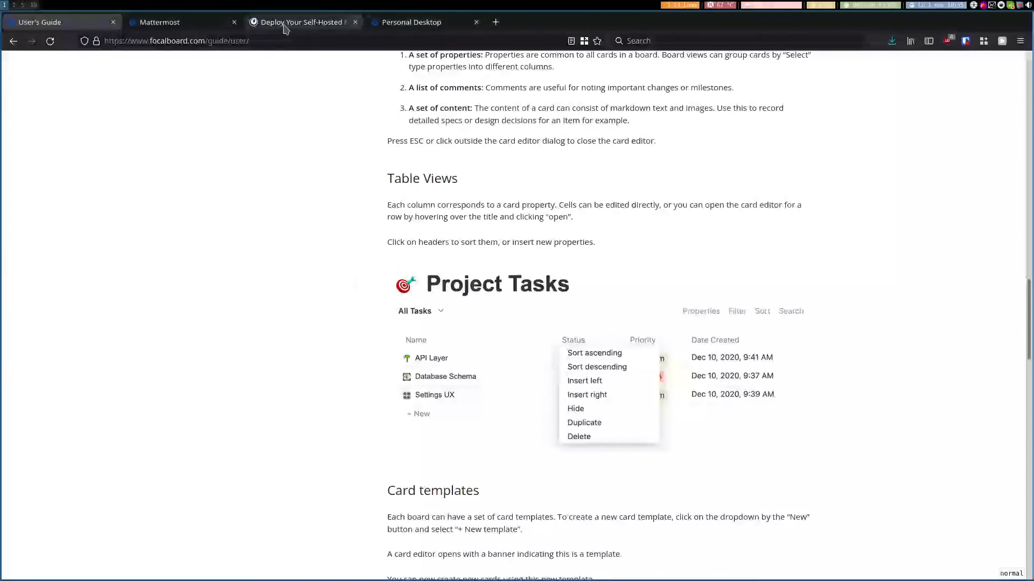
- Scroll the User's Guide, view the Mattermost tab, then reach Focalboard's Personal Edition download page
scroll("down", 3)
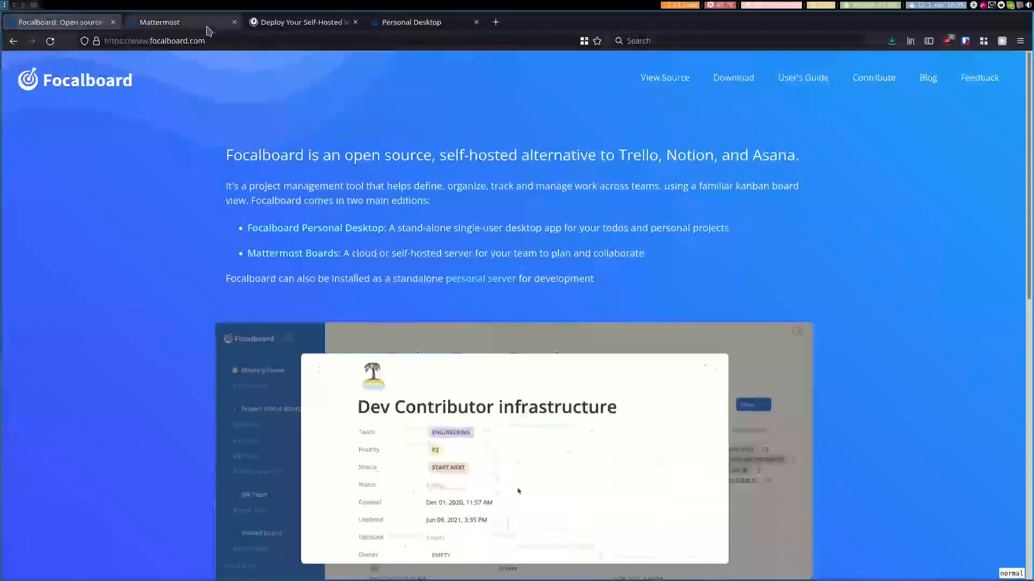
left_click(300, 22)
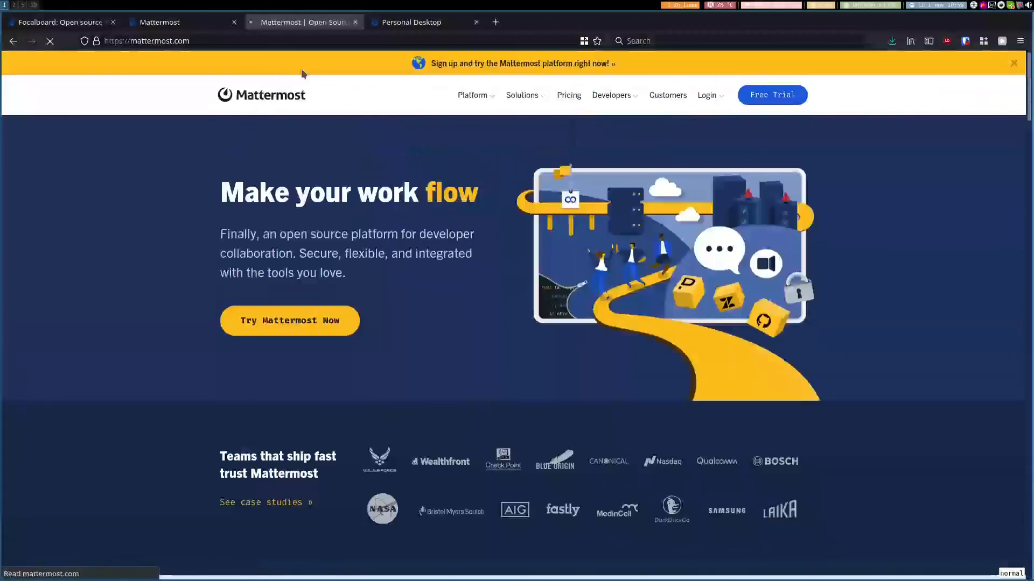
left_click(158, 22)
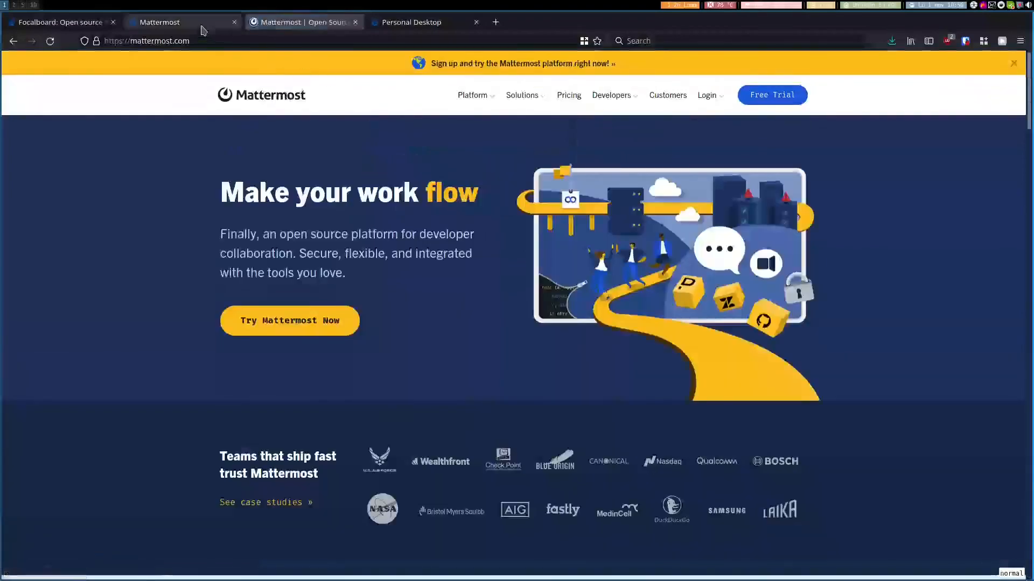
left_click(161, 22)
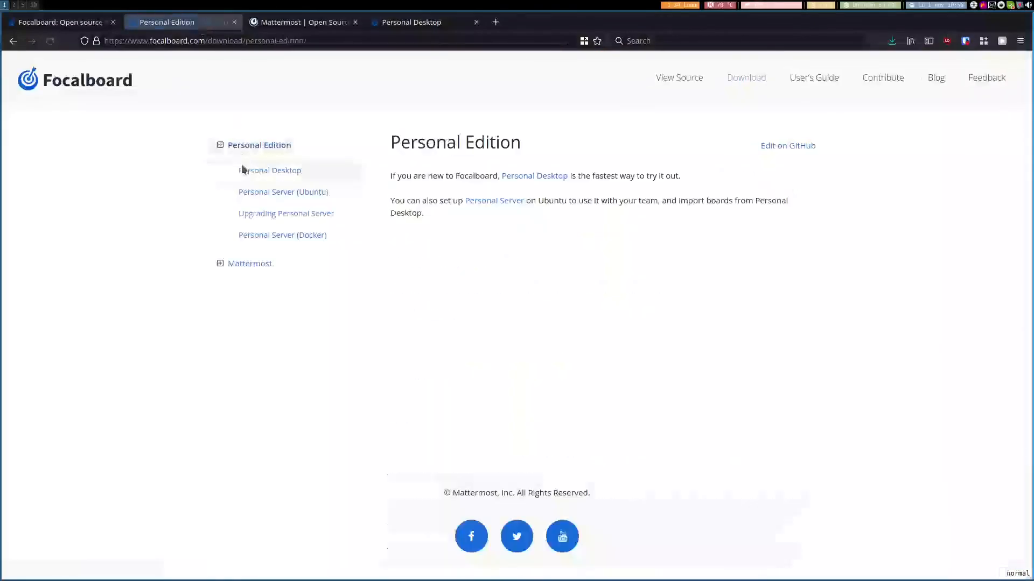
- Open the Personal Server (Ubuntu) guide and scroll to the server testing steps
left_click(282, 191)
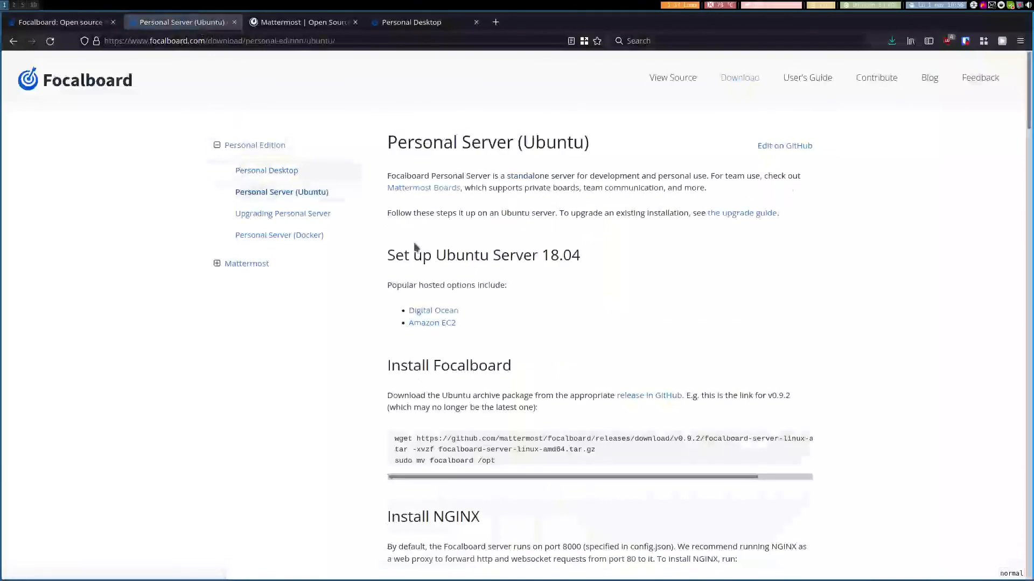
scroll("down", 3)
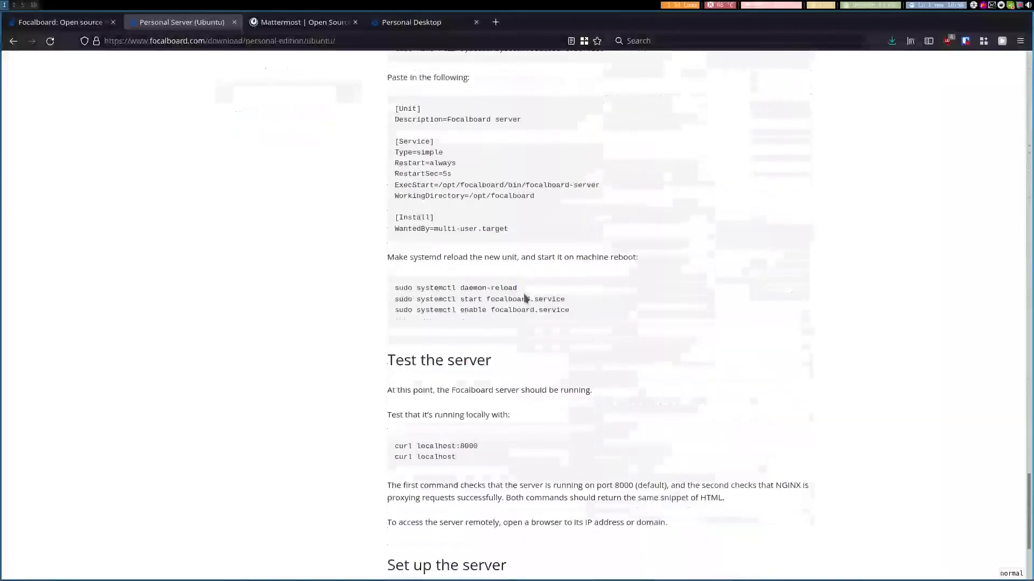